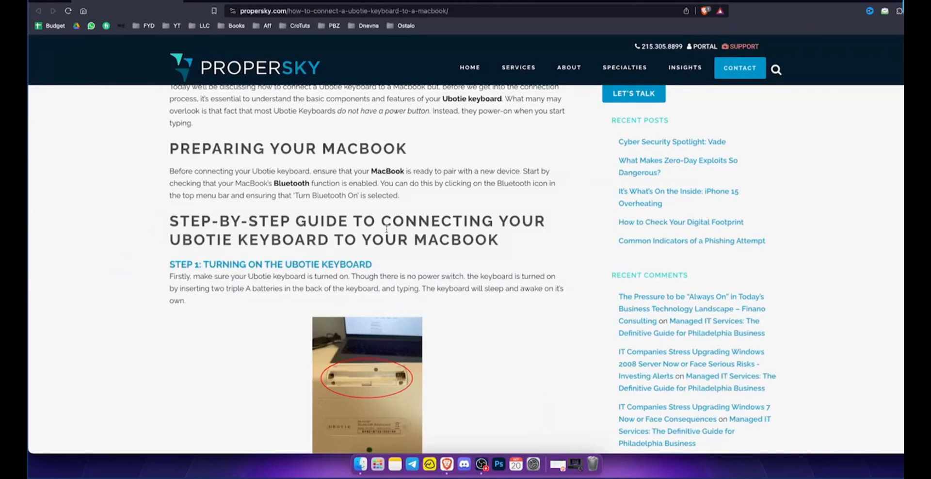
pyautogui.moveTo(264, 166)
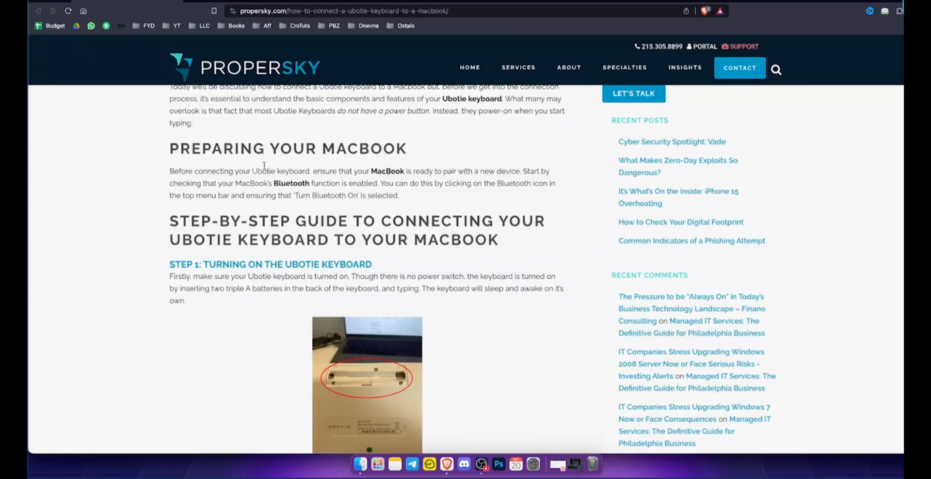
pyautogui.moveTo(388, 168)
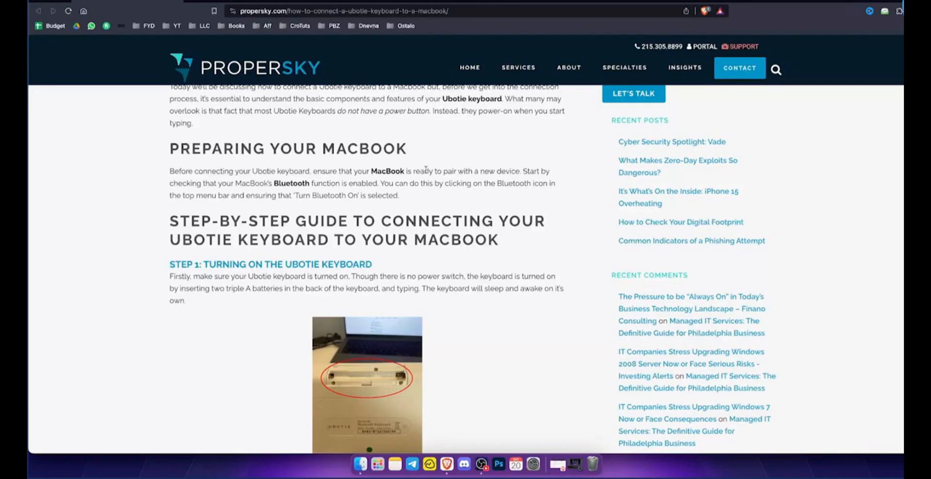
pyautogui.scroll(-3)
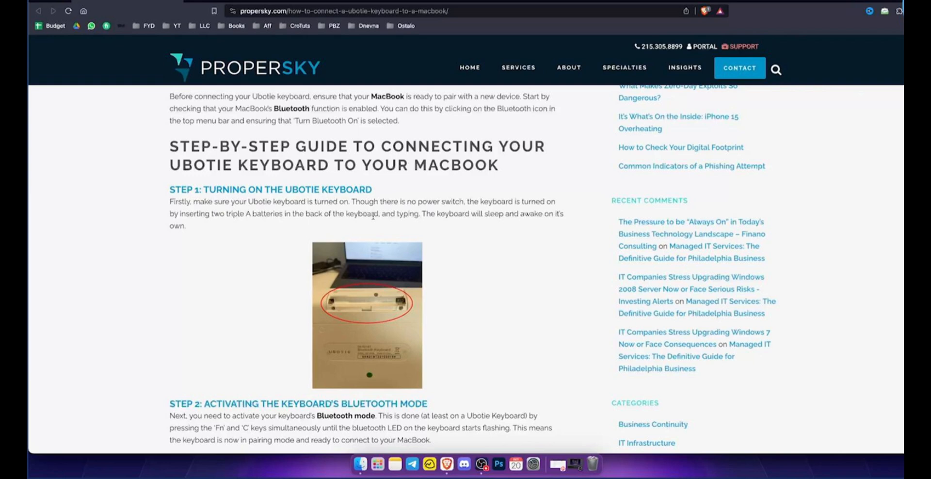
pyautogui.moveTo(260, 234)
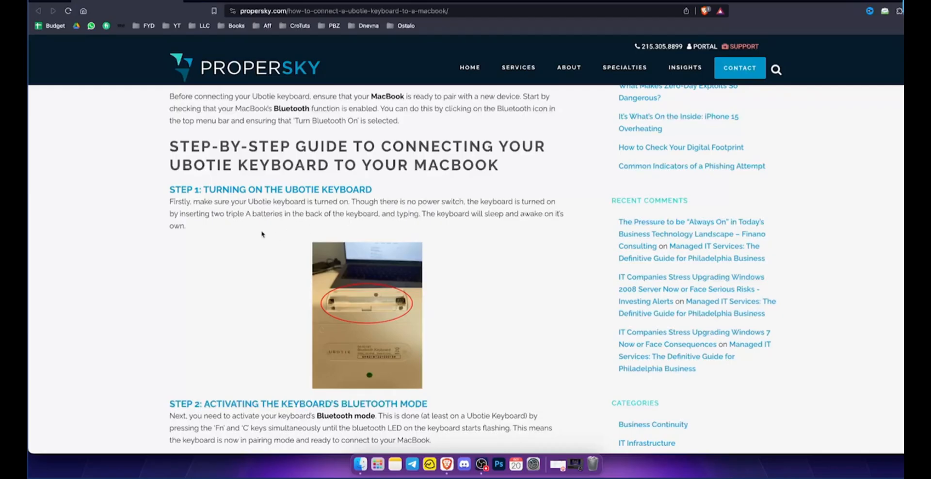
pyautogui.scroll(-3)
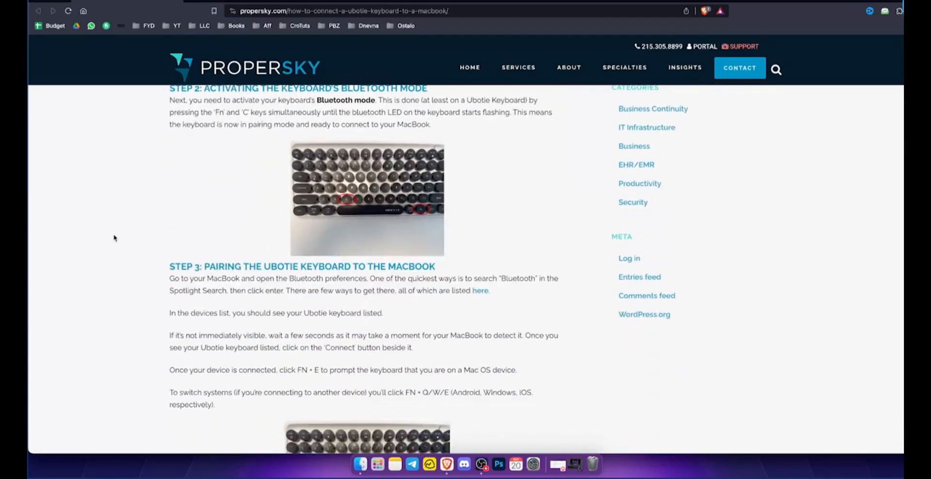
pyautogui.scroll(-3)
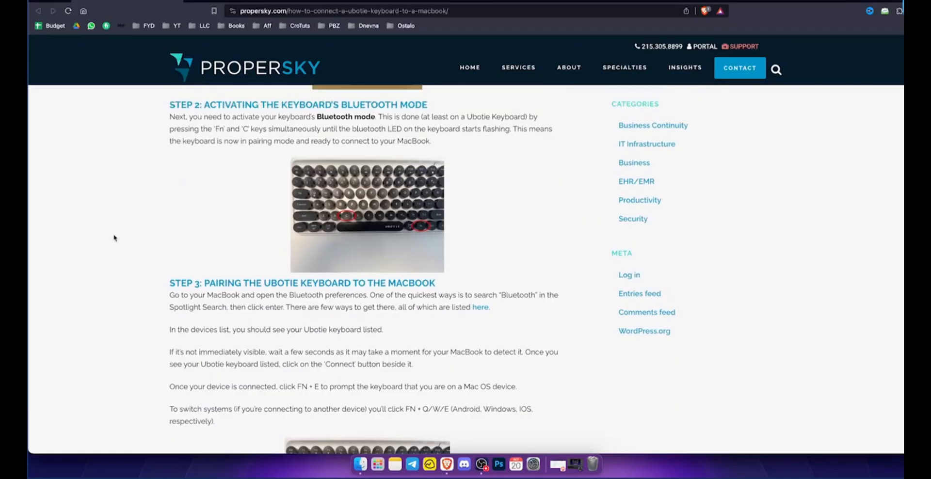
pyautogui.moveTo(375, 117)
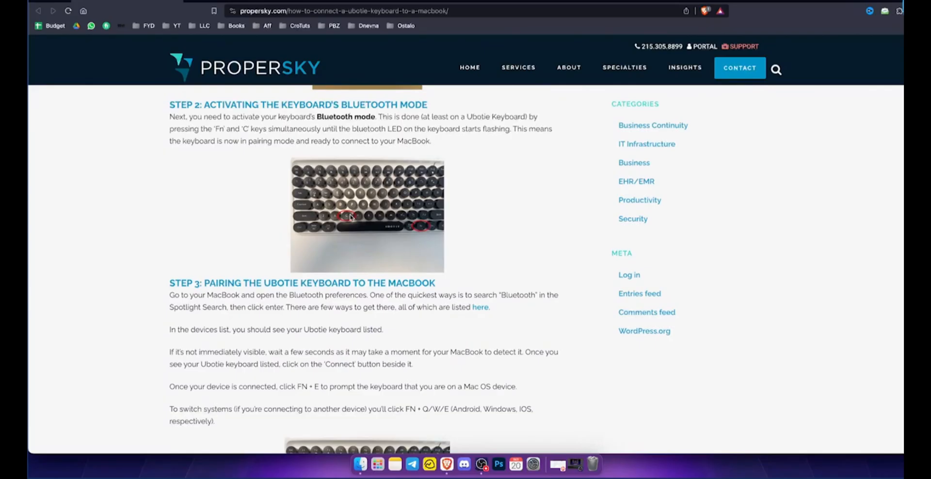
pyautogui.scroll(-3)
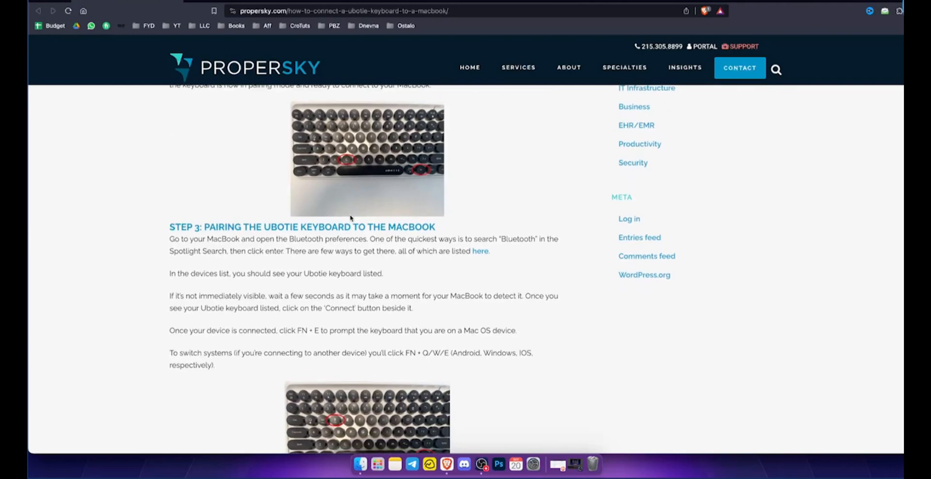
pyautogui.scroll(-3)
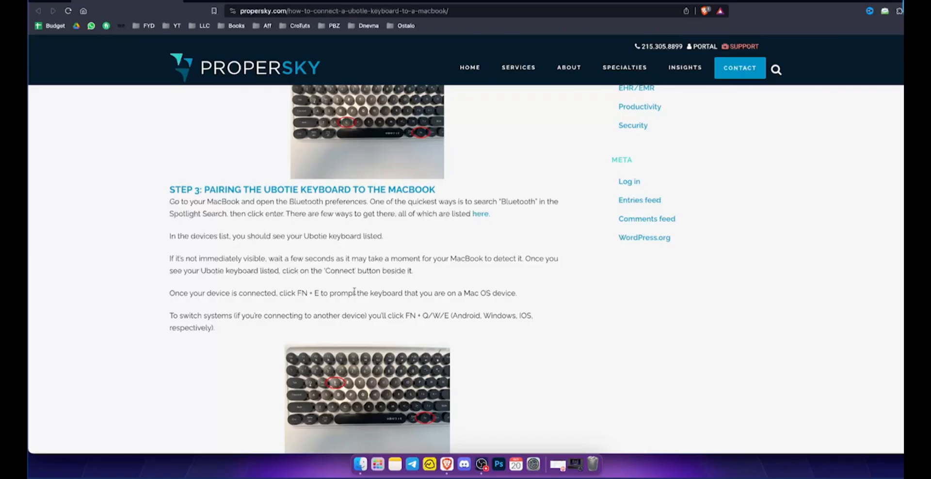
pyautogui.moveTo(249, 322)
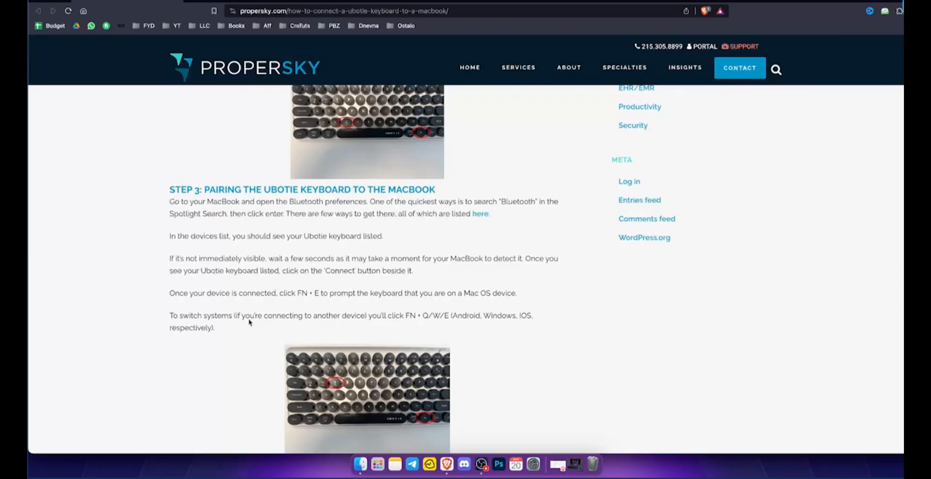
pyautogui.moveTo(404, 317)
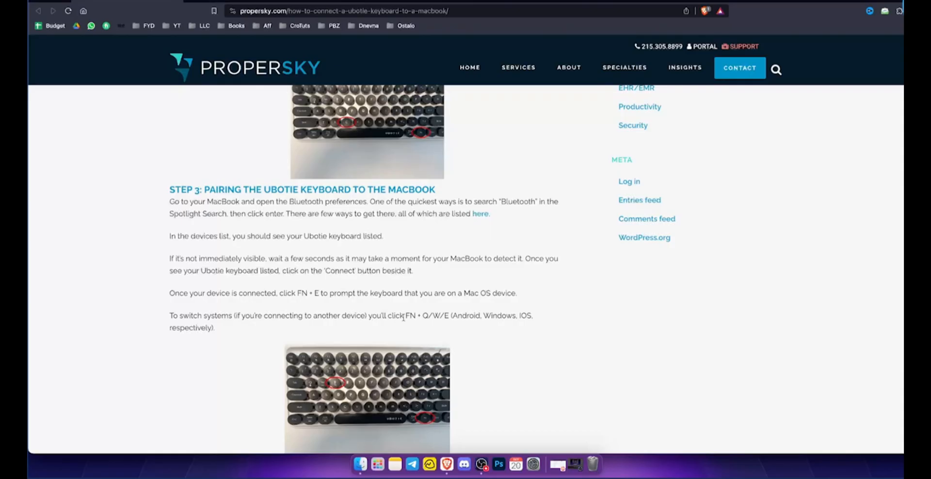
pyautogui.moveTo(429, 313)
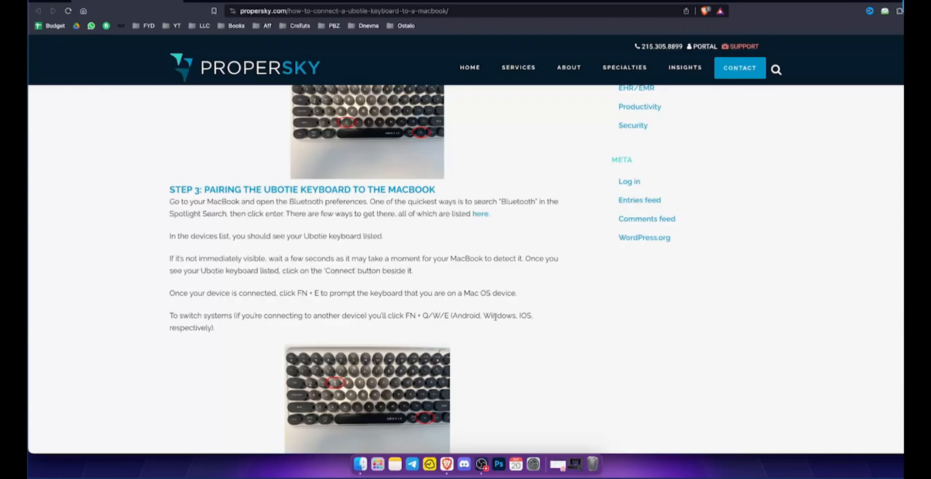
pyautogui.moveTo(389, 318)
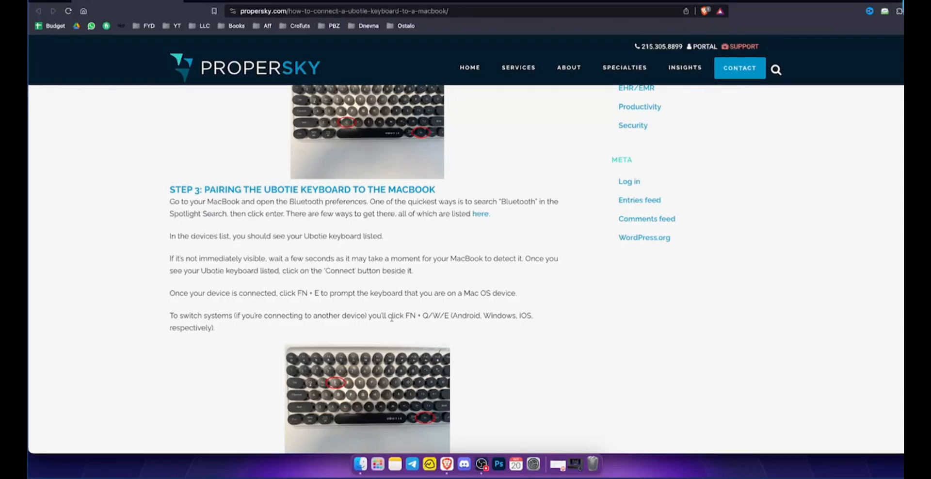